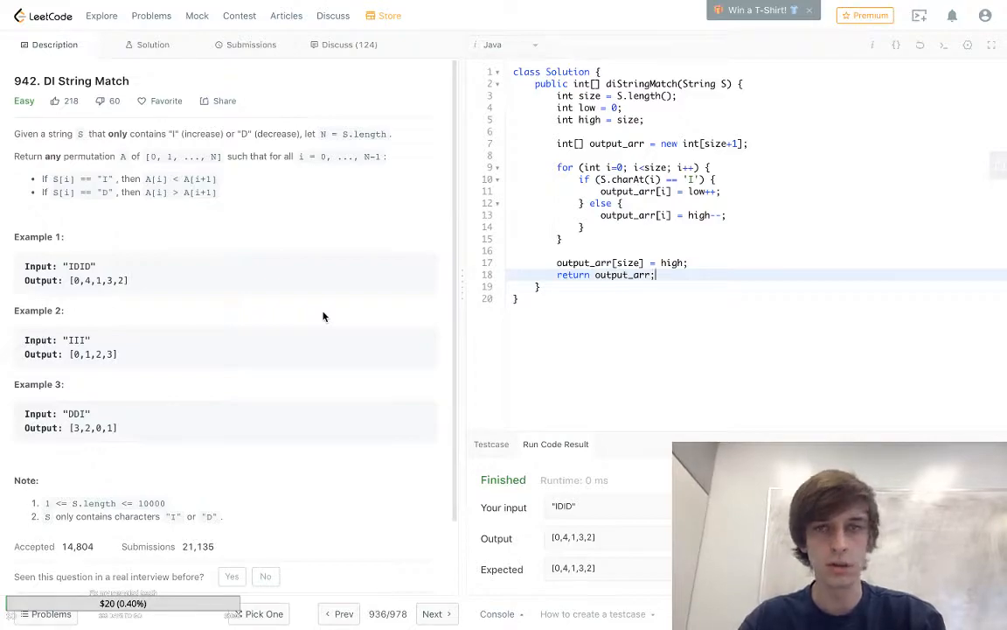
{"action": "mouse_move", "coordinate": [288, 232]}
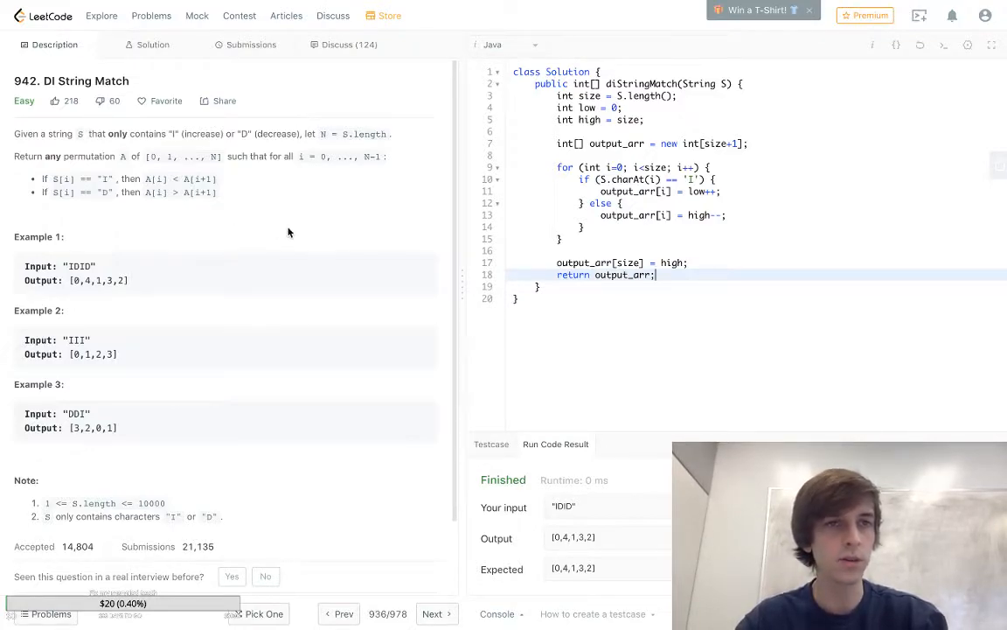
{"action": "mouse_move", "coordinate": [122, 178]}
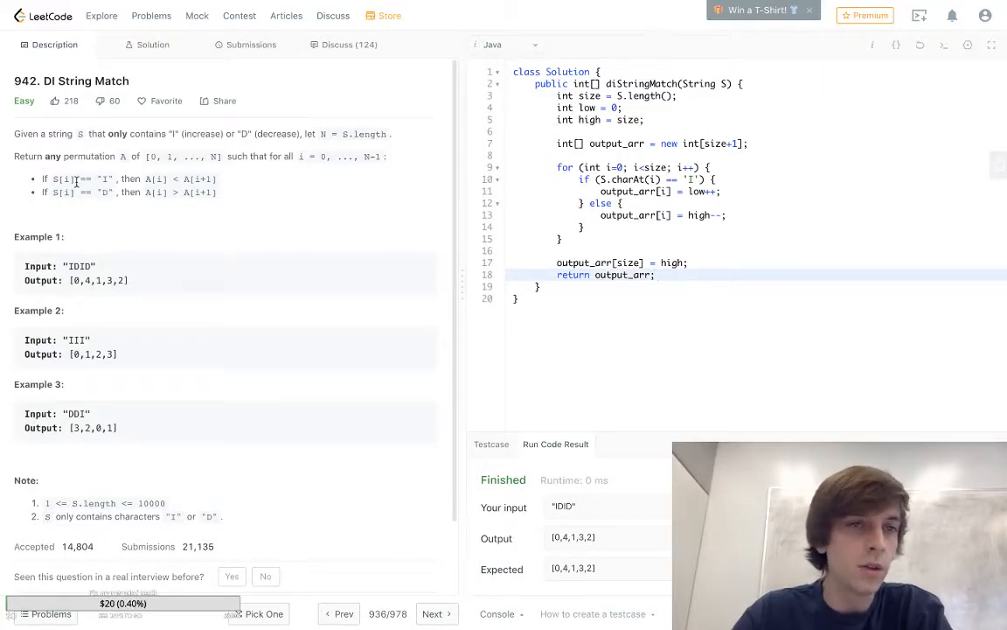
{"action": "mouse_move", "coordinate": [161, 259]}
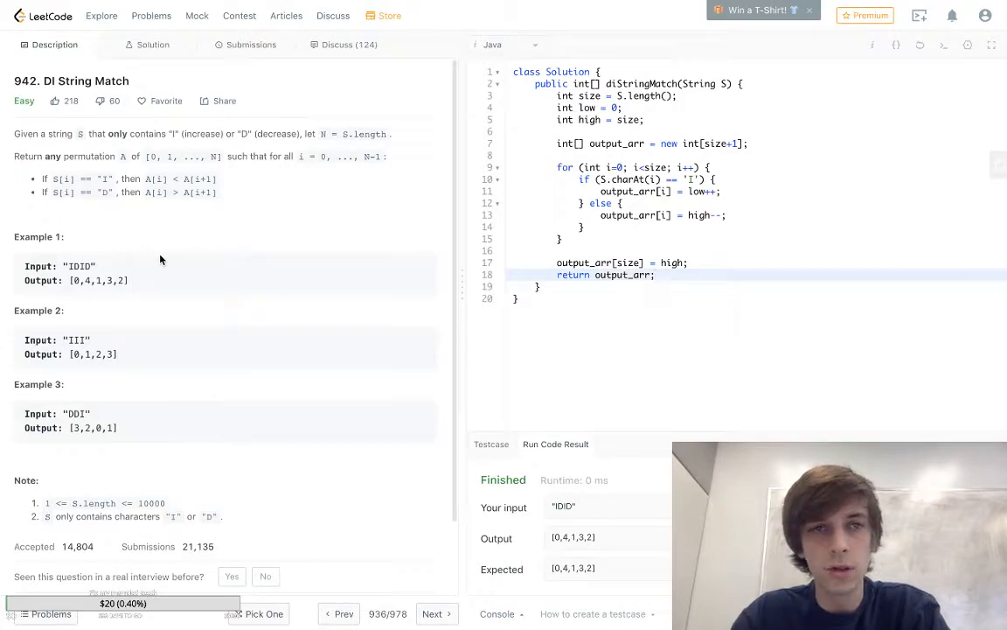
{"action": "mouse_move", "coordinate": [39, 117]}
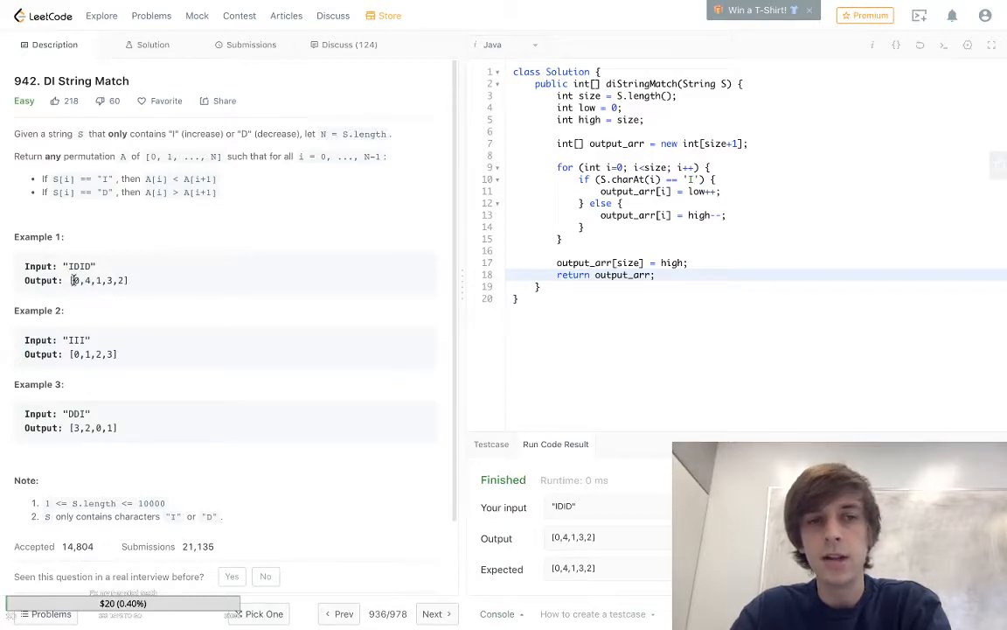
{"action": "mouse_move", "coordinate": [91, 304]}
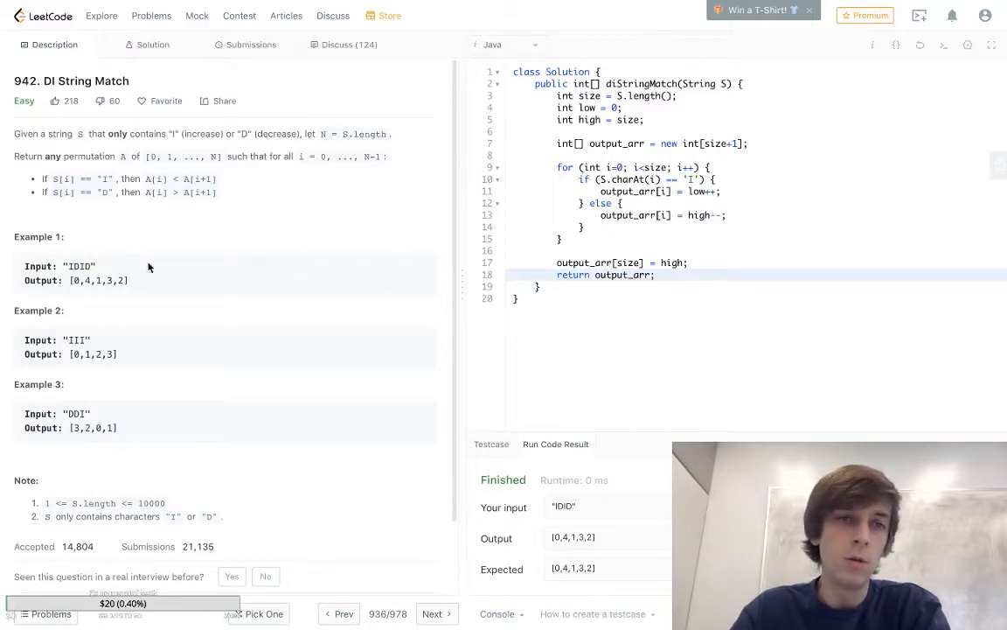
{"action": "mouse_move", "coordinate": [160, 258]}
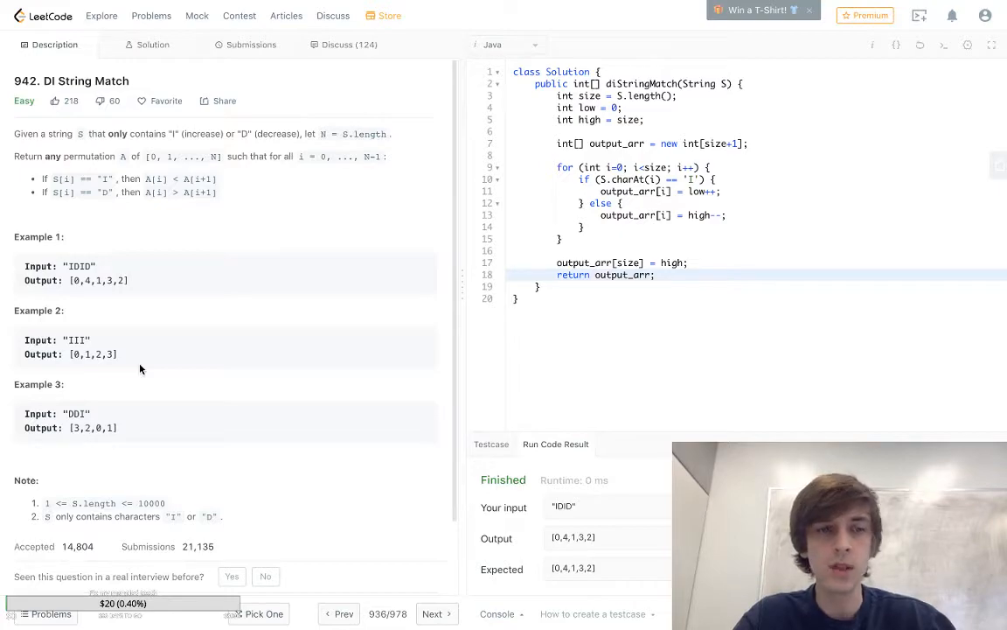
{"action": "mouse_move", "coordinate": [161, 406]}
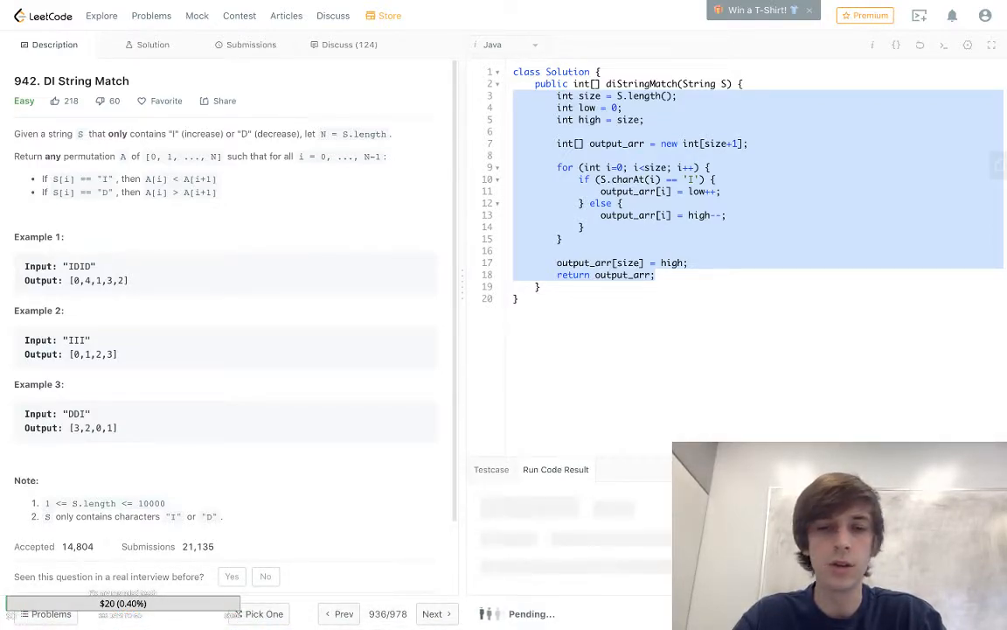
Step: Submit the solution, get it accepted at 5 ms, and return to the problem description
{"action": "left_click", "coordinate": [252, 45]}
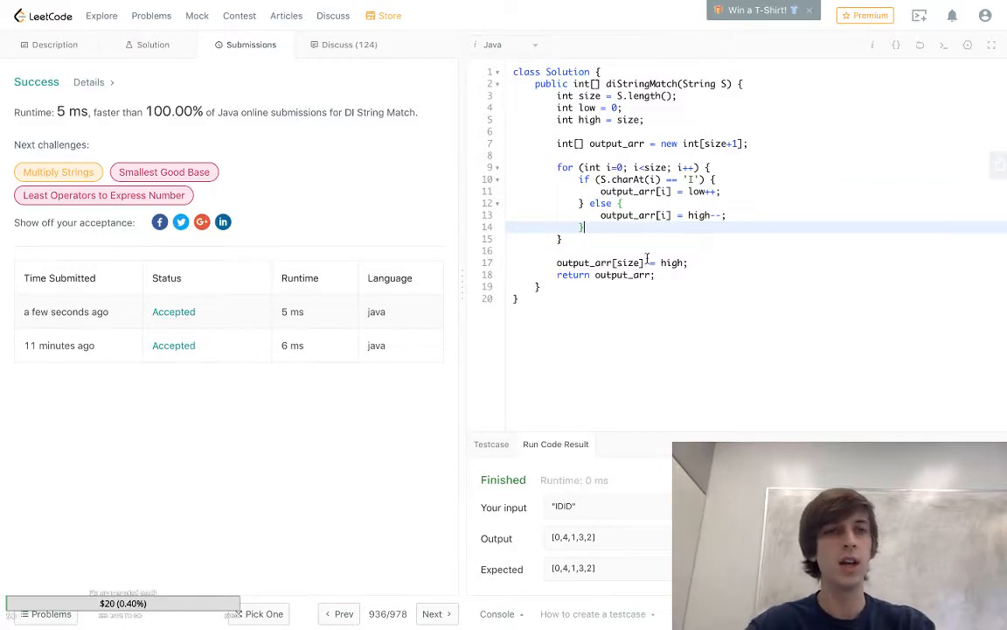
{"action": "left_click", "coordinate": [54, 45]}
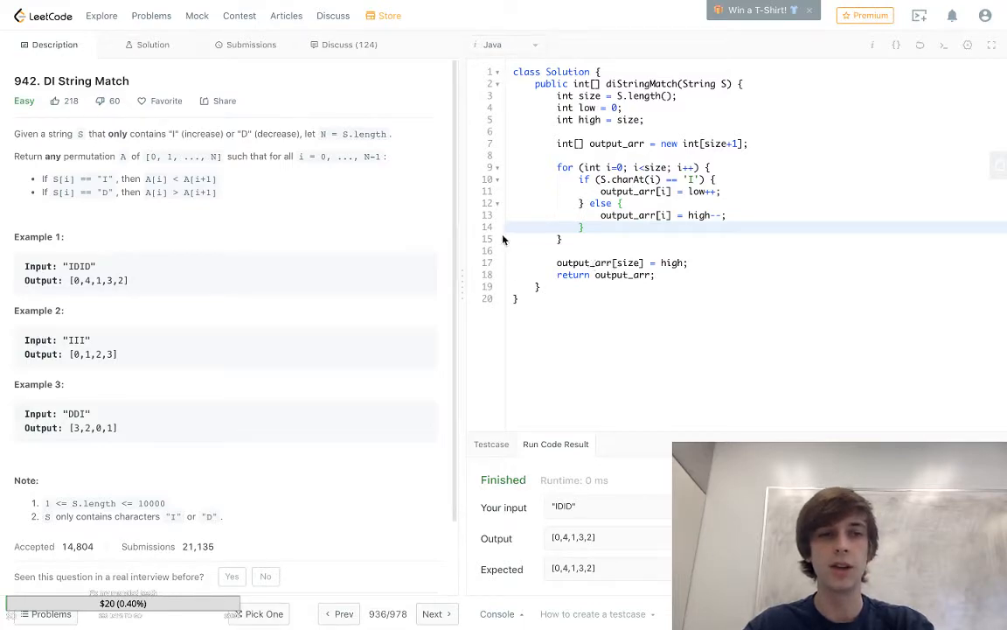
{"action": "mouse_move", "coordinate": [193, 301]}
{"action": "type", "text": "low"}
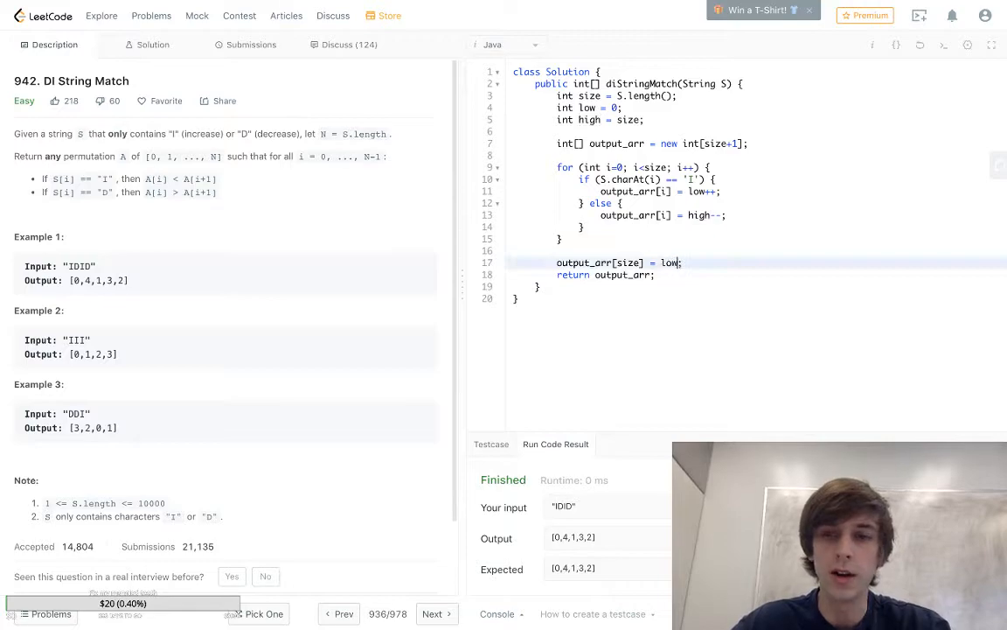
Step: Resubmit, then declare int size = S.length(), low = 0 and high in the fresh stub
{"action": "left_click", "coordinate": [252, 45]}
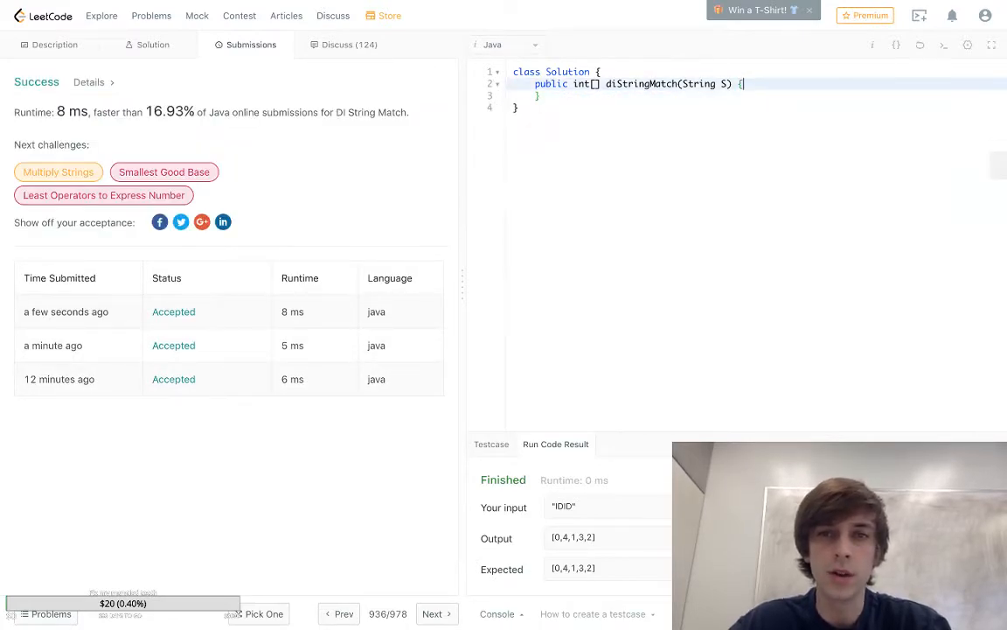
{"action": "type", "text": "int size ="}
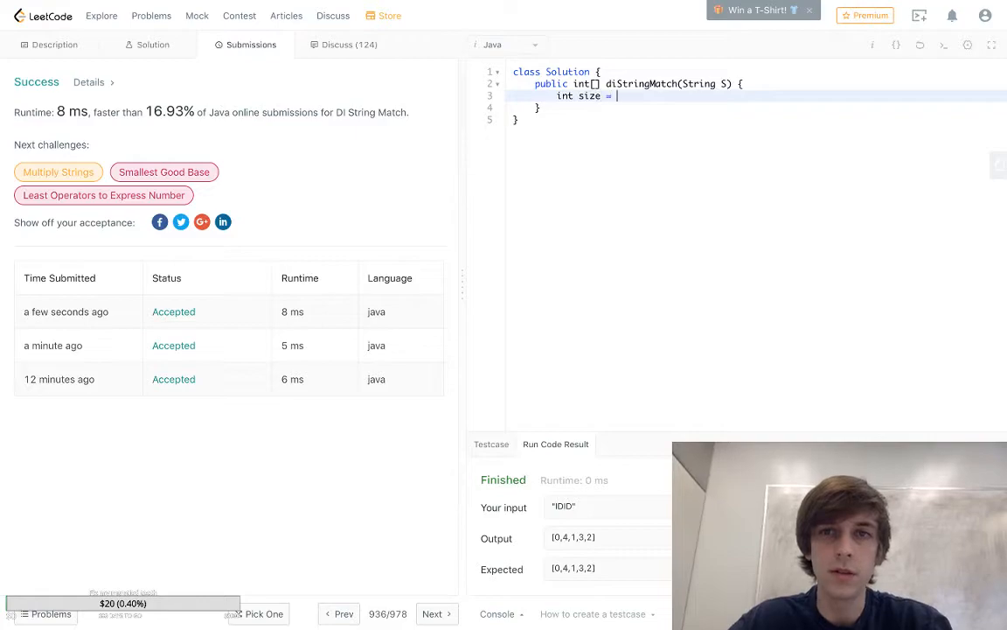
{"action": "type", "text": "S.length();"}
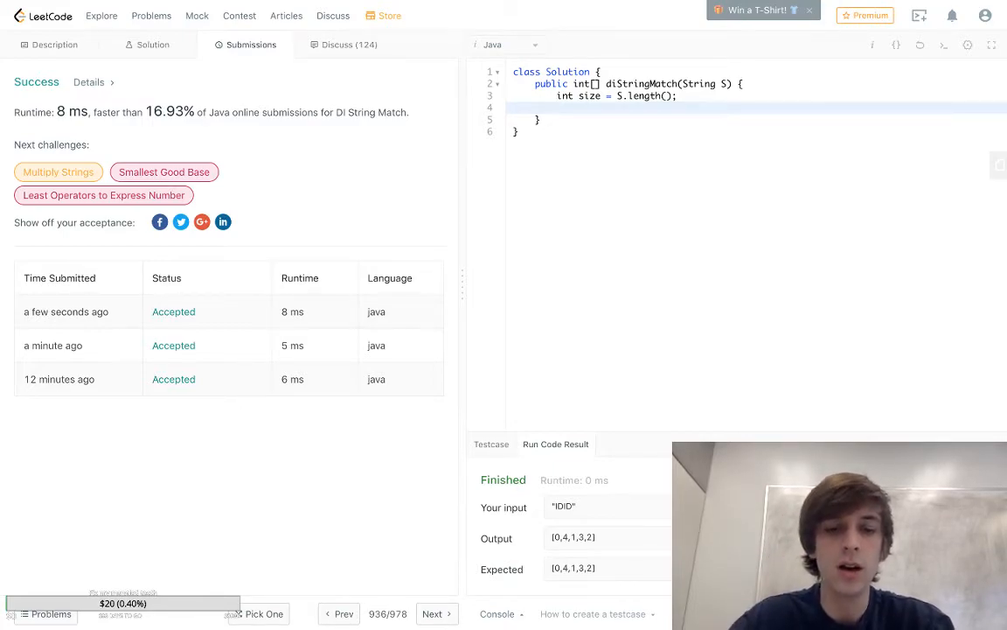
{"action": "type", "text": "int low"}
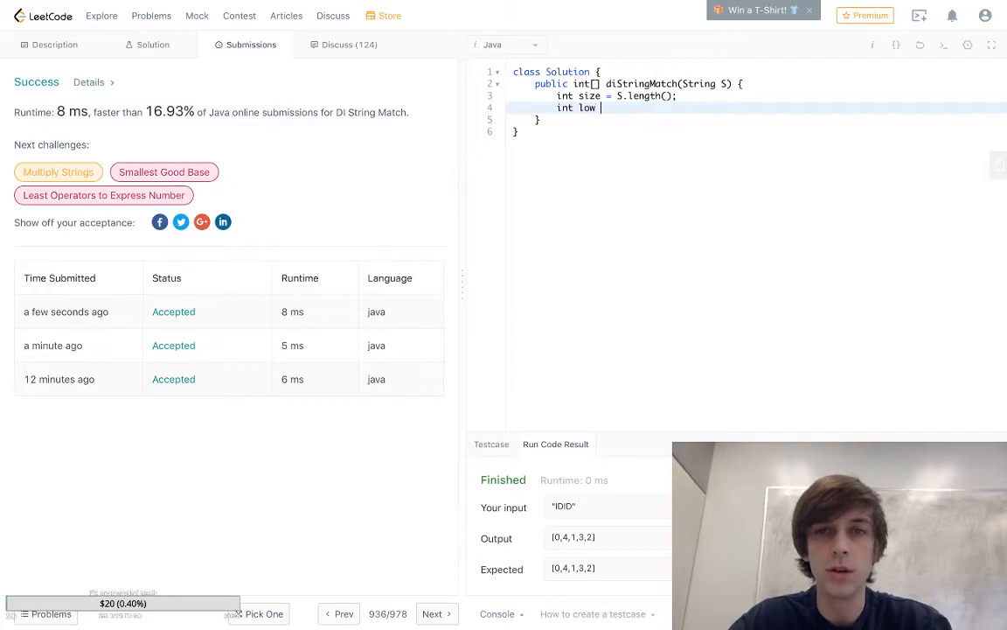
{"action": "type", "text": "= 0;"}
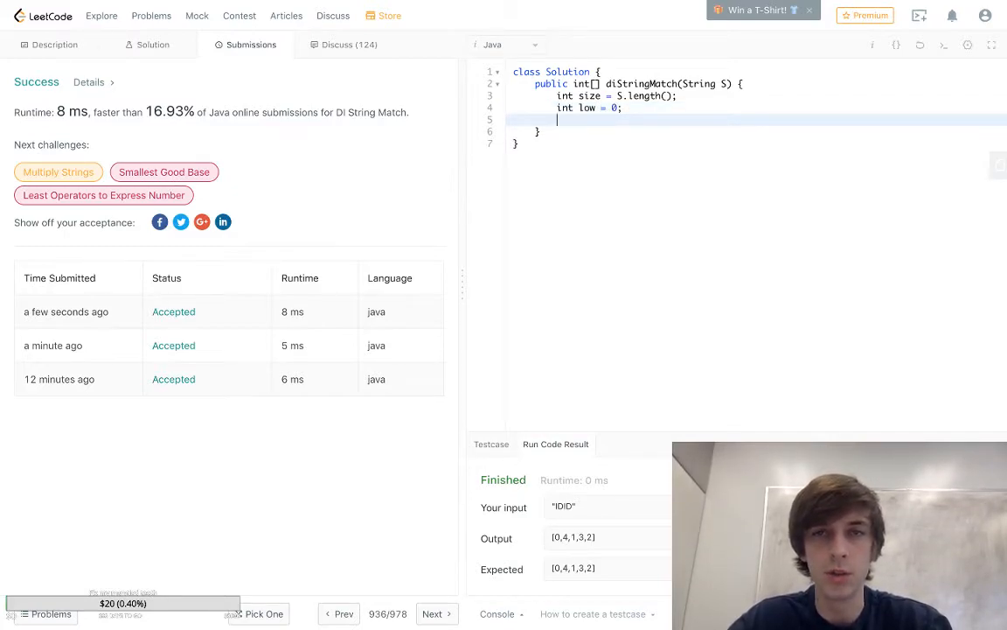
{"action": "type", "text": "int"}
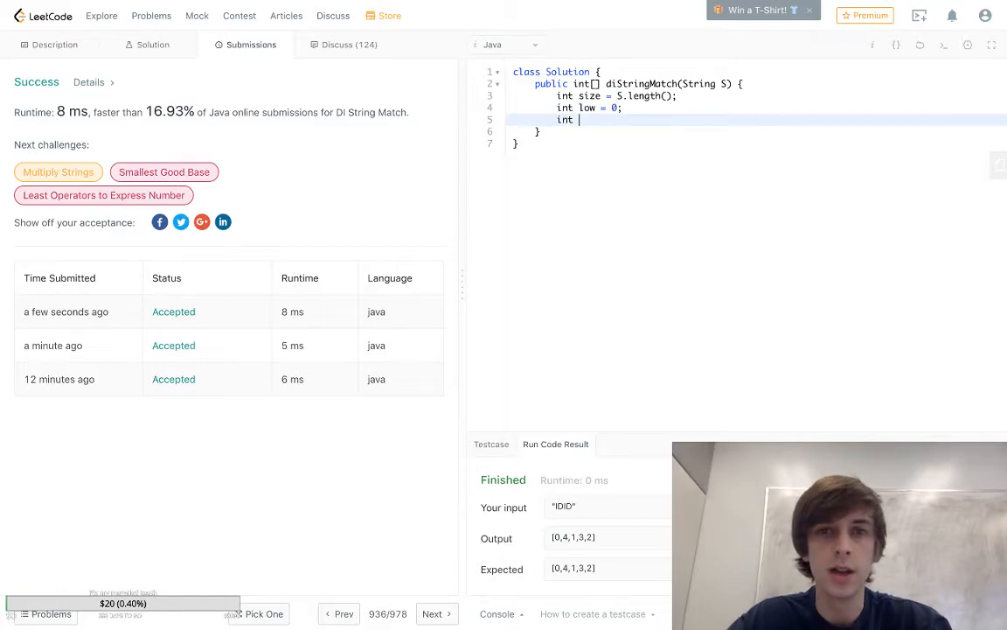
{"action": "type", "text": "high = size;"}
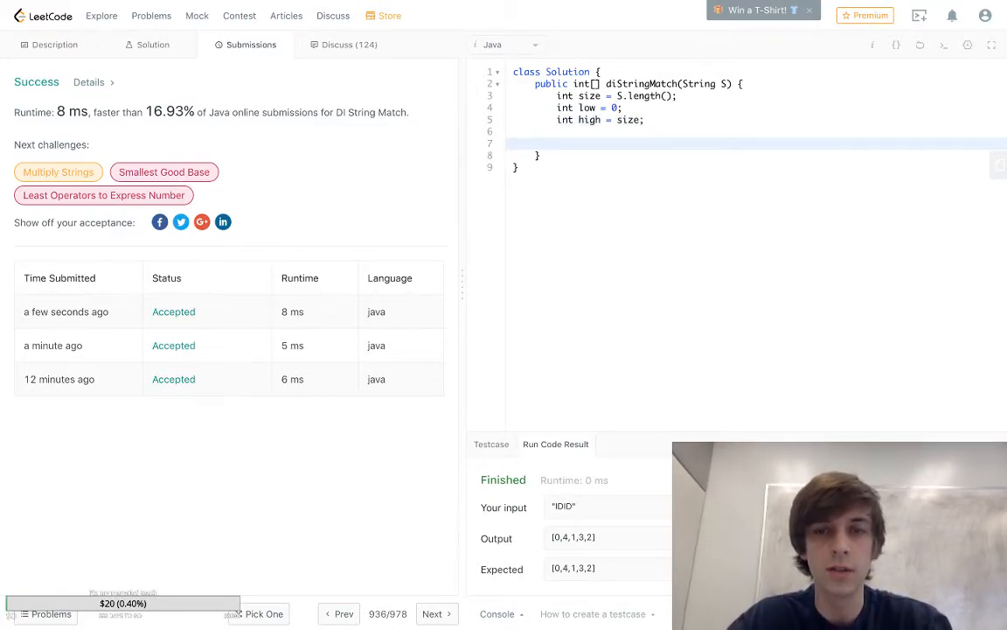
Step: Declare the int[] output array as new int[size]
{"action": "type", "text": "int[]"}
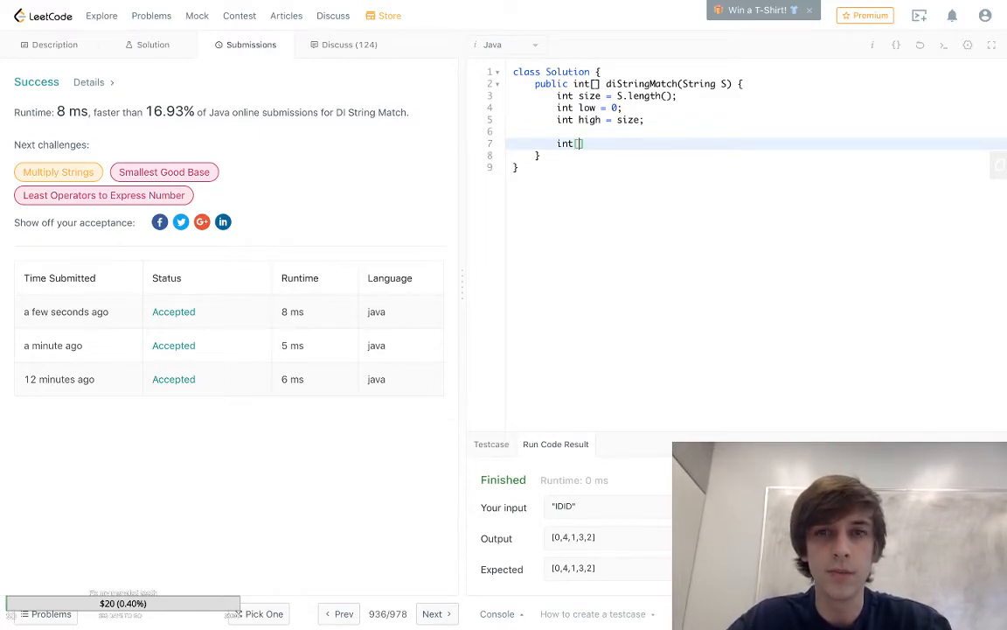
{"action": "type", "text": "output_arr ="}
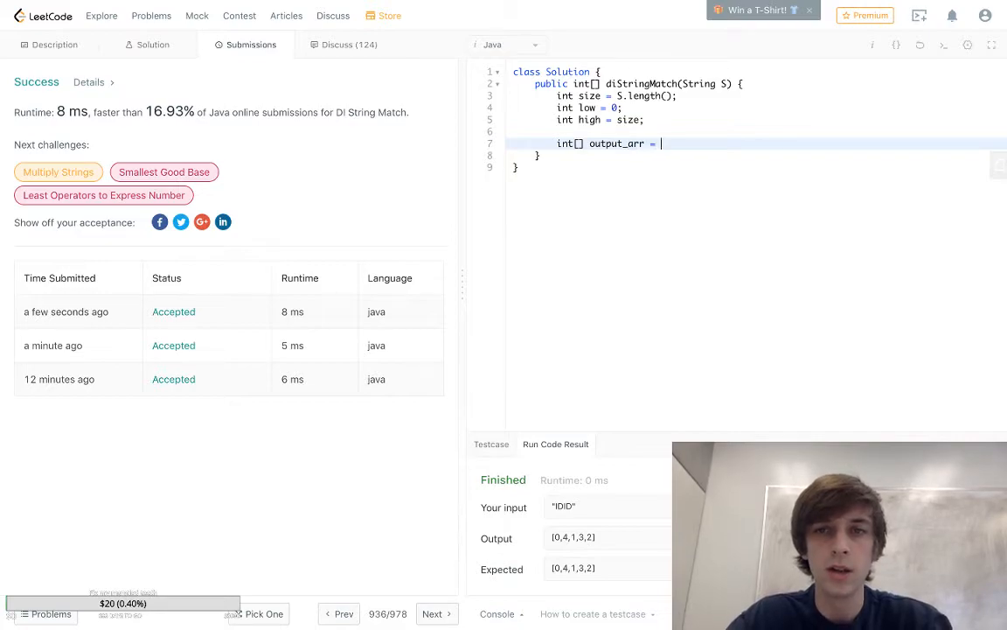
{"action": "type", "text": "new int[size]"}
{"action": "type", "text": "for"}
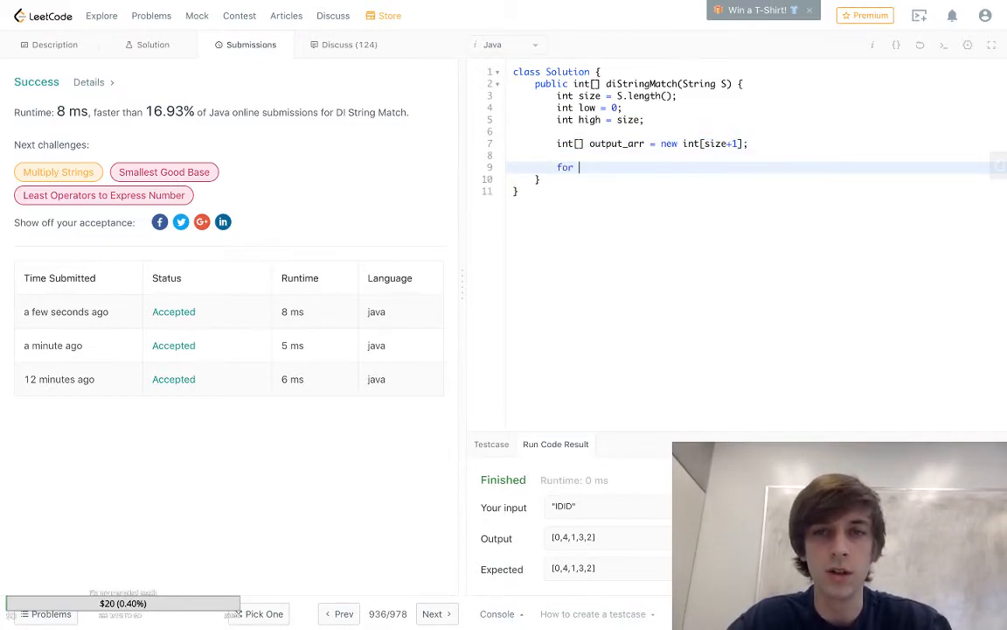
Step: Write the for loop over i<size with an if on the character == "I" assigning output_arr[i] = low
{"action": "type", "text": "(int i=0"}
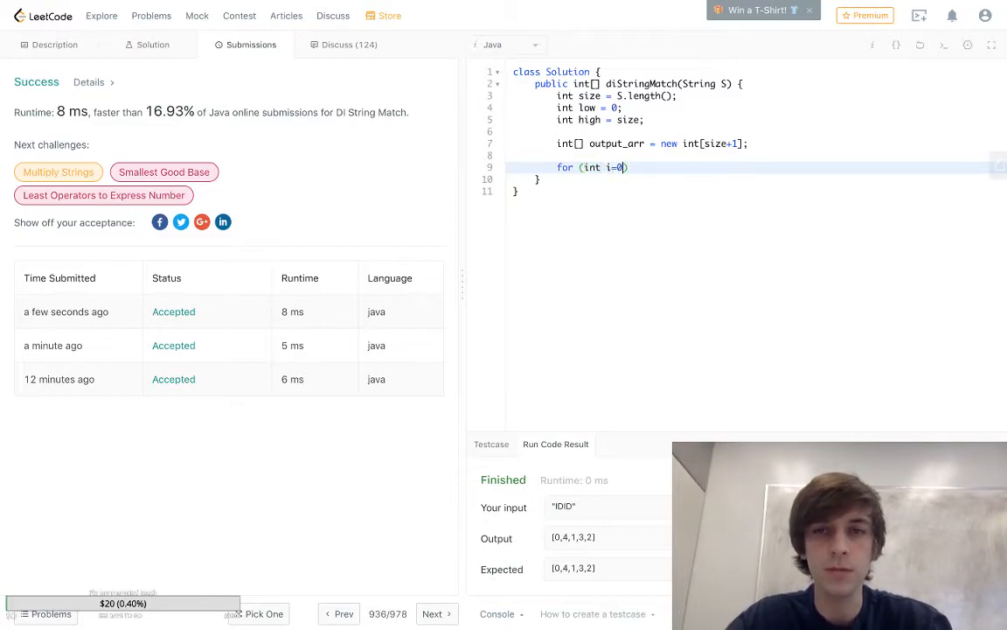
{"action": "type", "text": "; i<"}
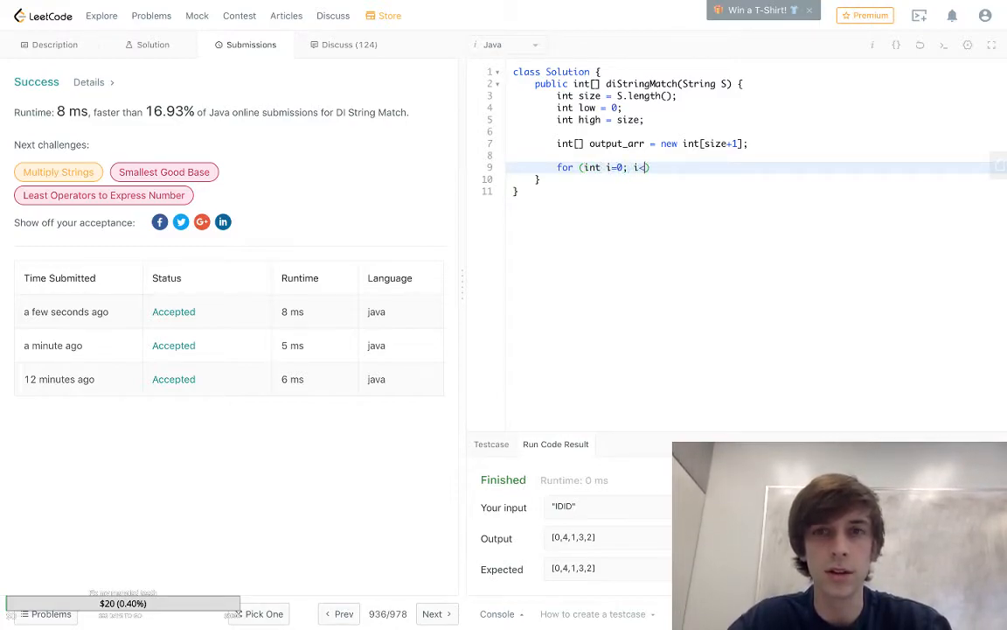
{"action": "type", "text": "size;"}
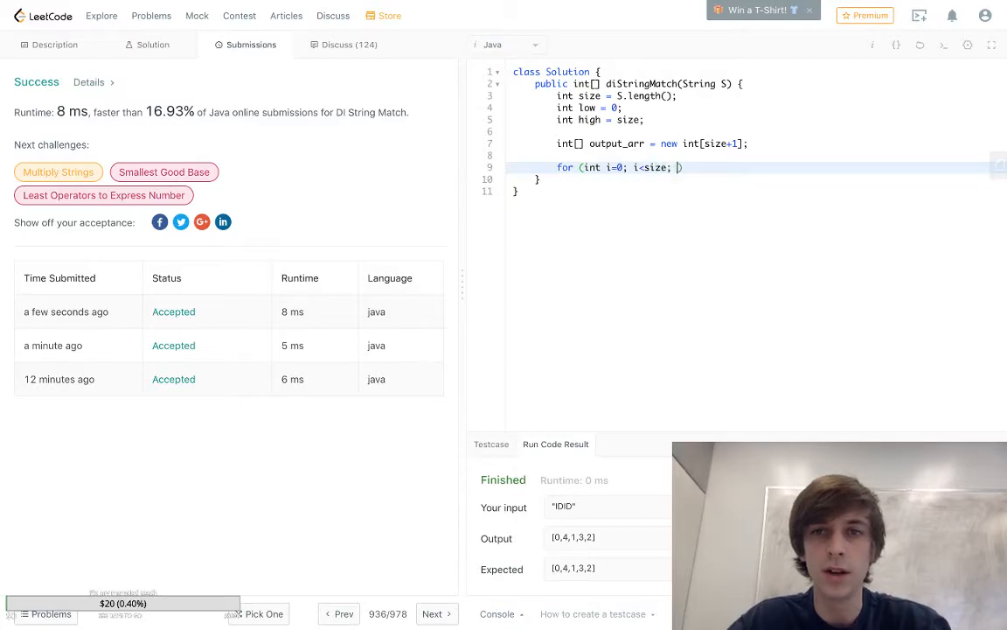
{"action": "type", "text": "i++) }"}
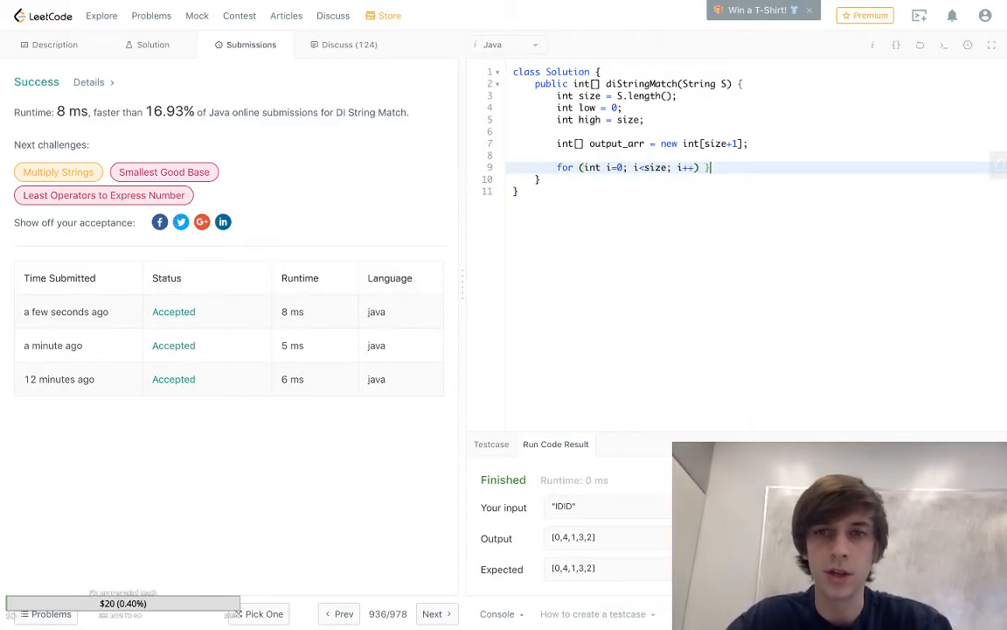
{"action": "type", "text": "{"}
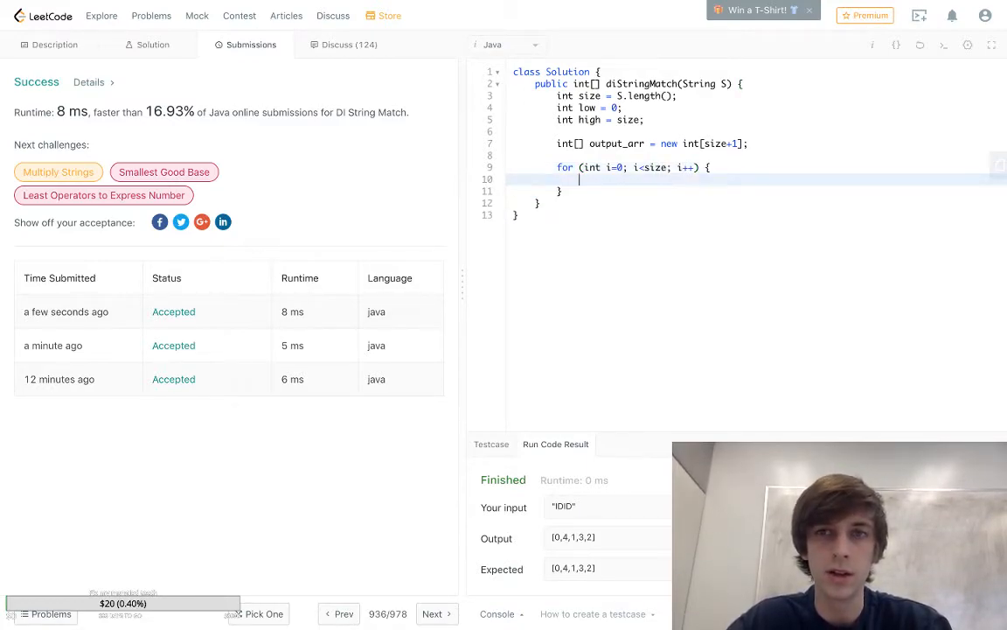
{"action": "type", "text": "if ()"}
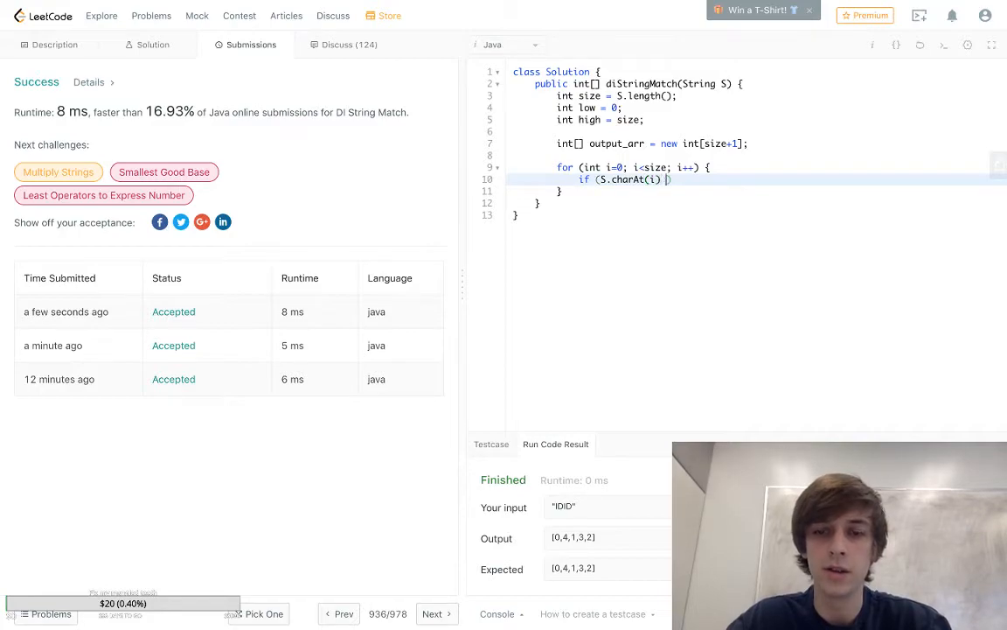
{"action": "type", "text": "== \"I\""}
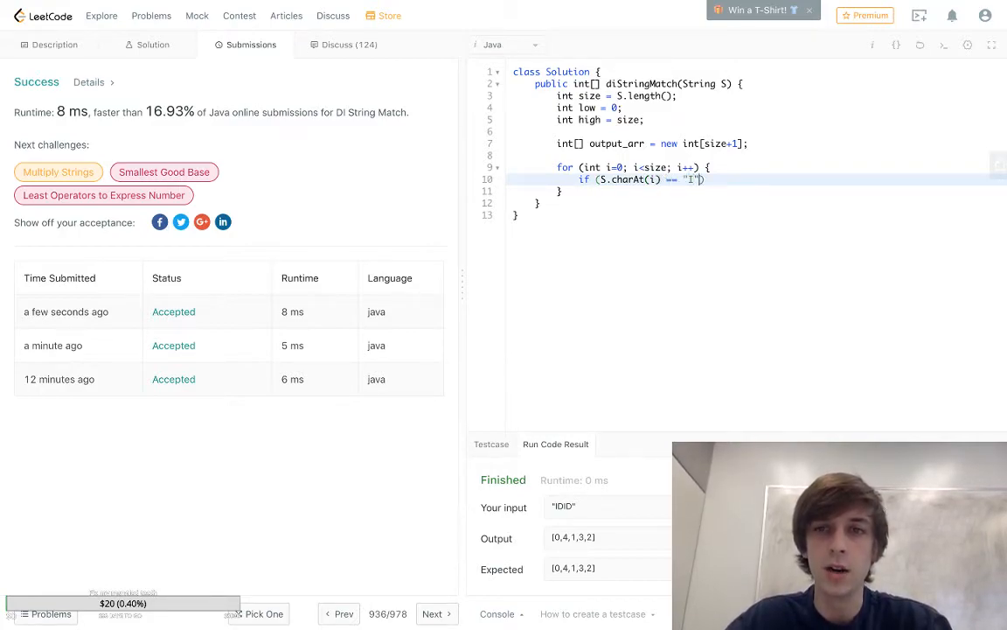
{"action": "type", "text": "{"}
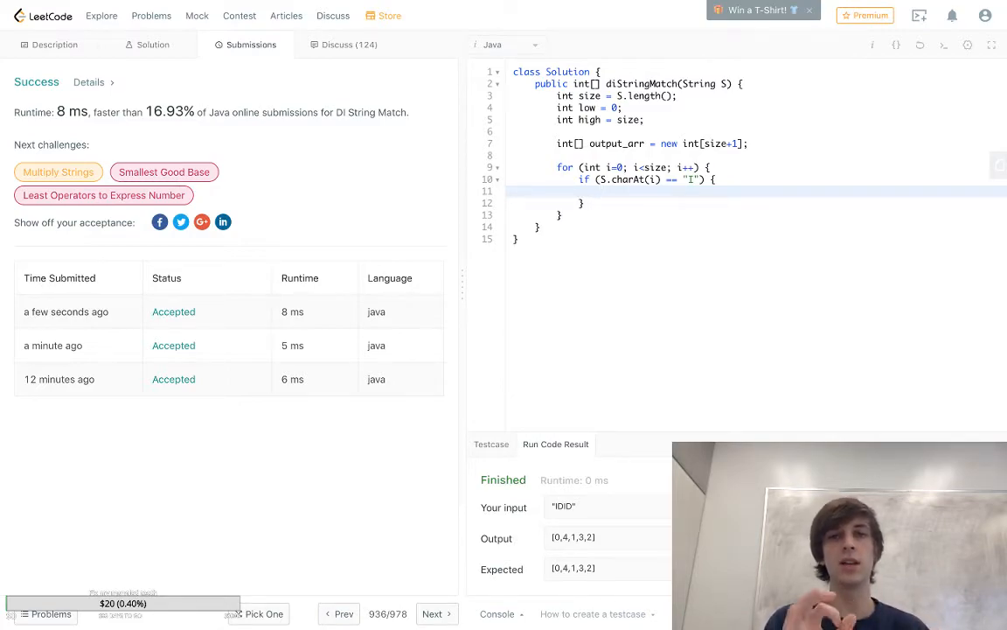
{"action": "type", "text": "output_arr[i] = low;"}
{"action": "left_click", "coordinate": [756, 203]}
{"action": "type", "text": " e"}
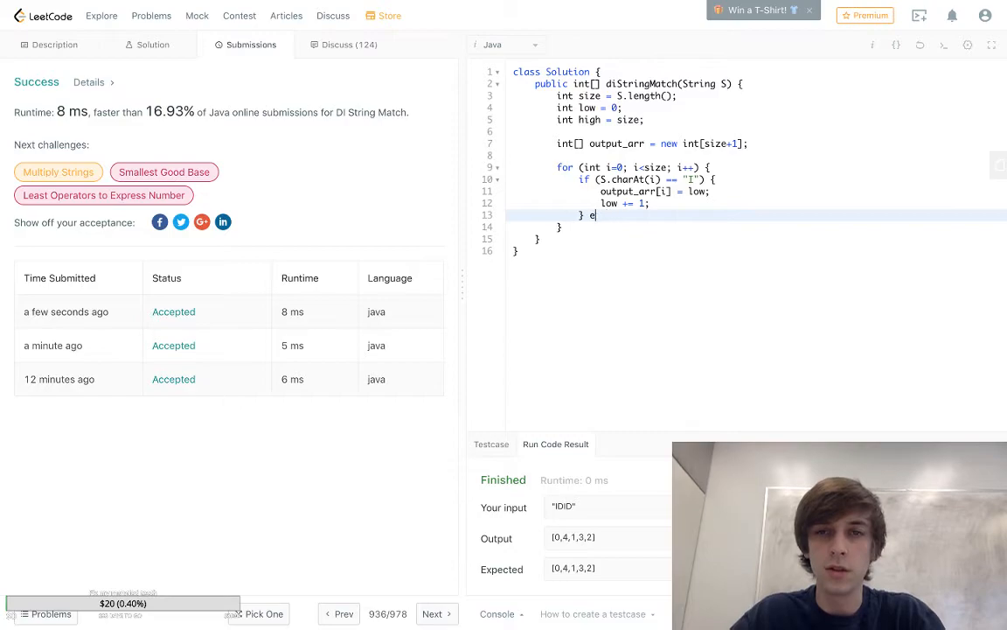
Step: Add the else branch setting output_arr[i] = high and decrementing high by 1
{"action": "type", "text": "lse {"}
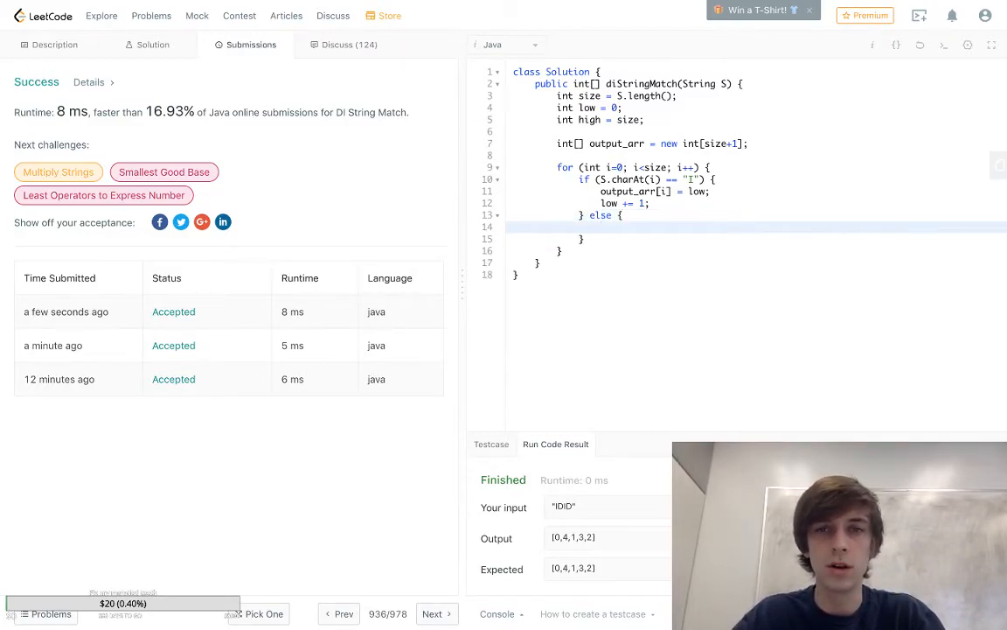
{"action": "type", "text": "output"}
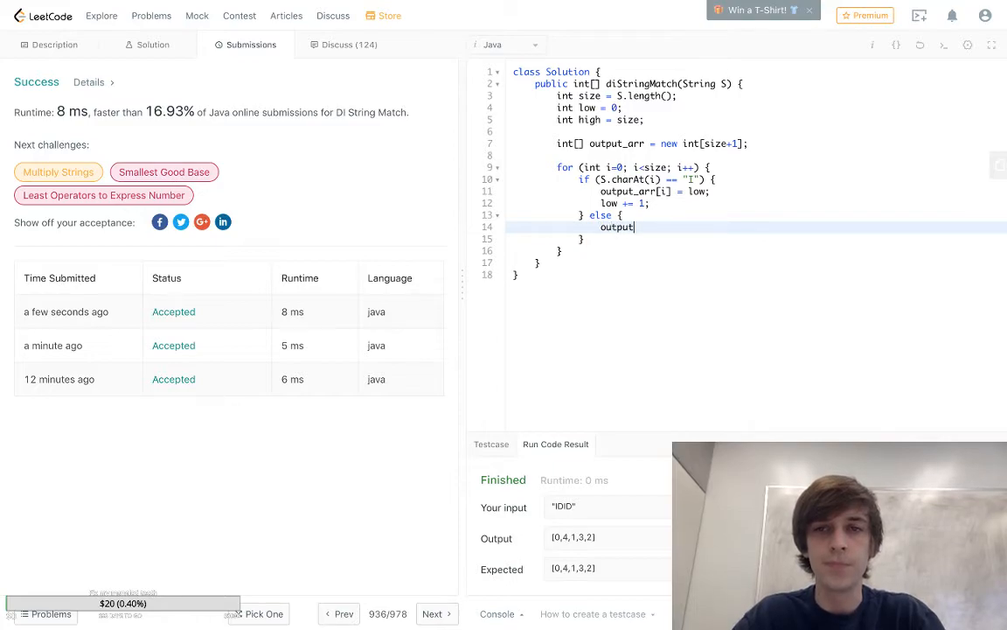
{"action": "type", "text": "_arr[i]"}
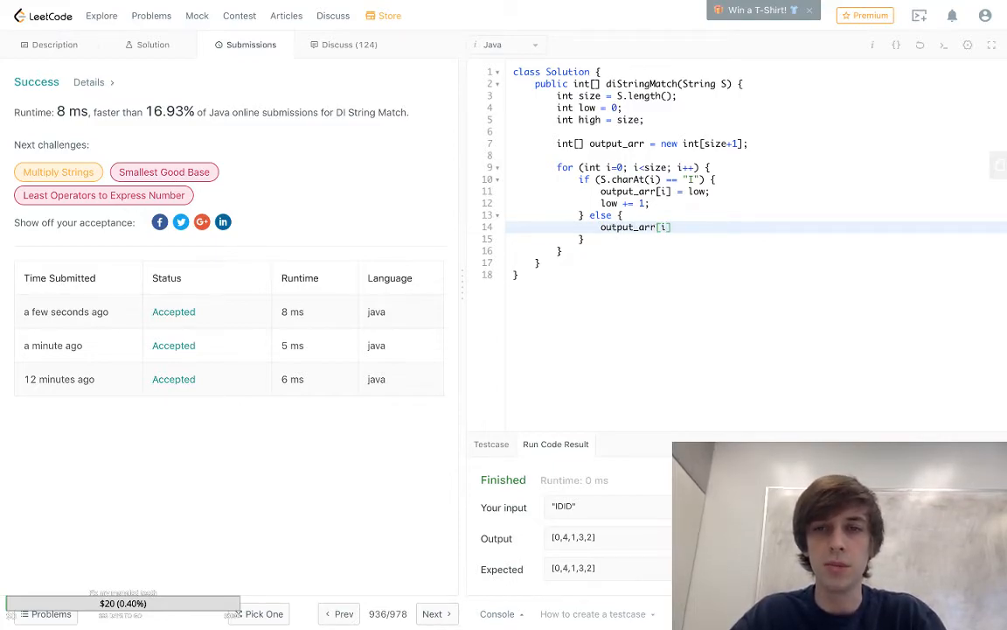
{"action": "type", "text": "= high;"}
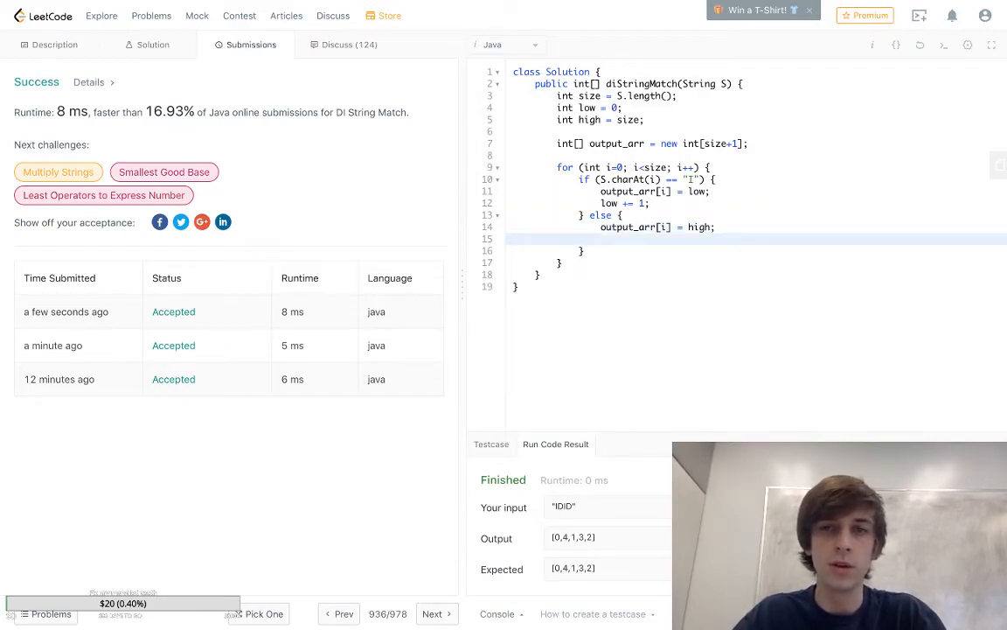
{"action": "type", "text": "high_"}
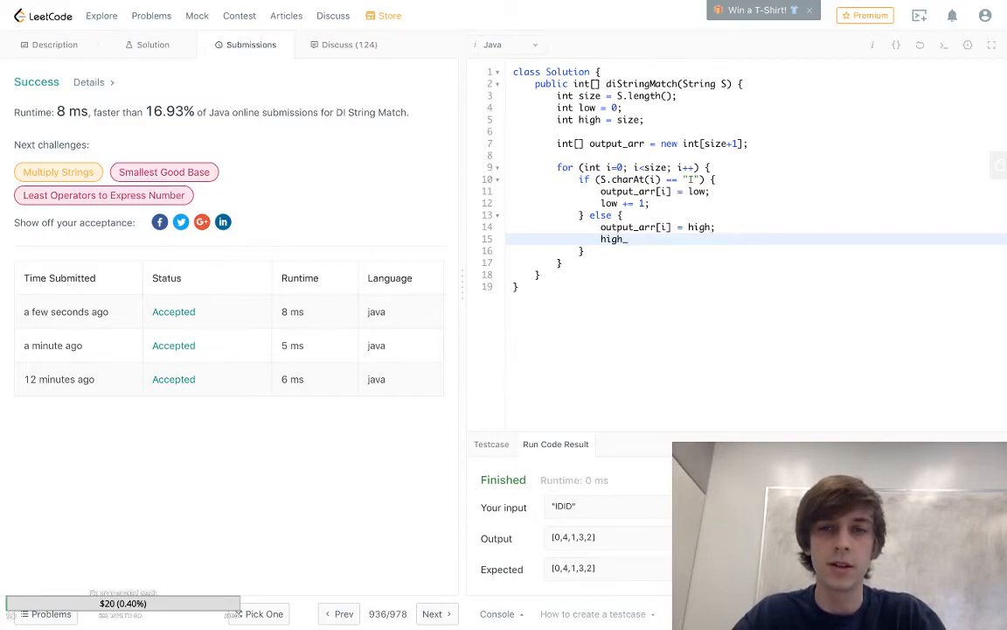
{"action": "type", "text": "-=1;"}
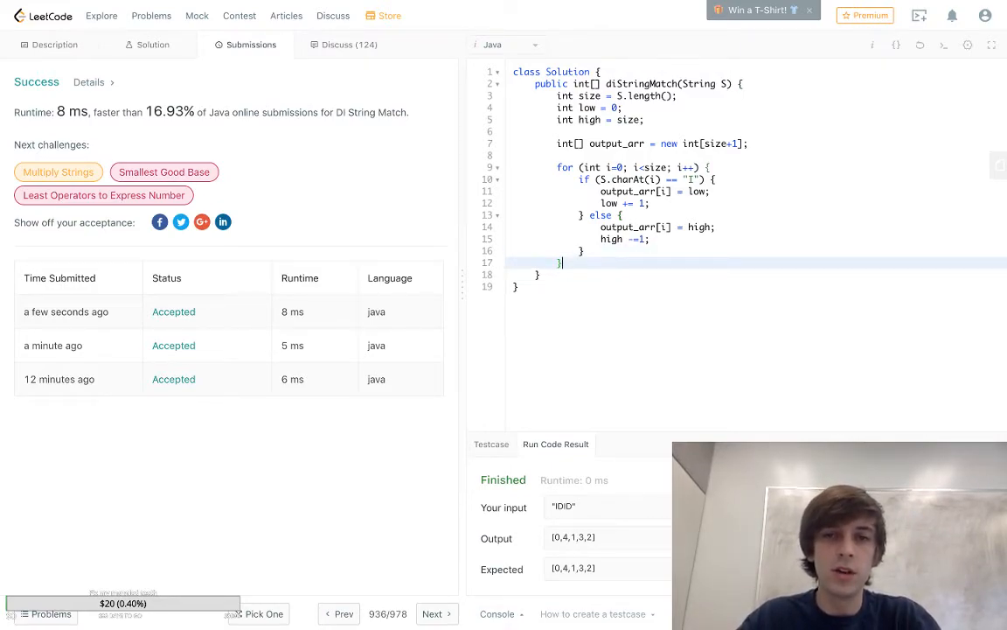
Step: Set output_arr[size] = low after the loop and begin returning output_arr
{"action": "type", "text": "output_arr"}
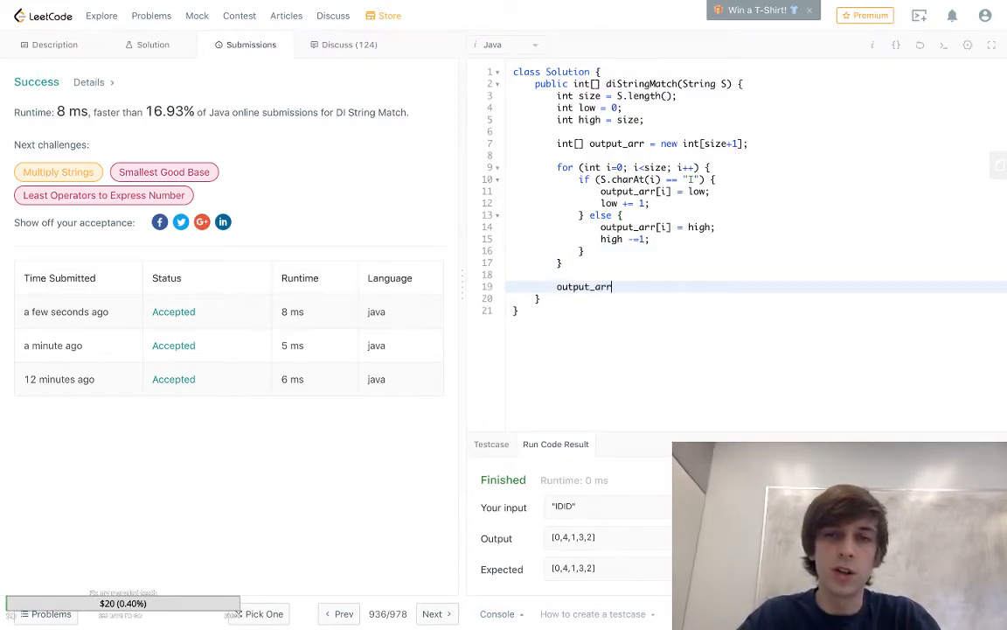
{"action": "type", "text": "[size] ="}
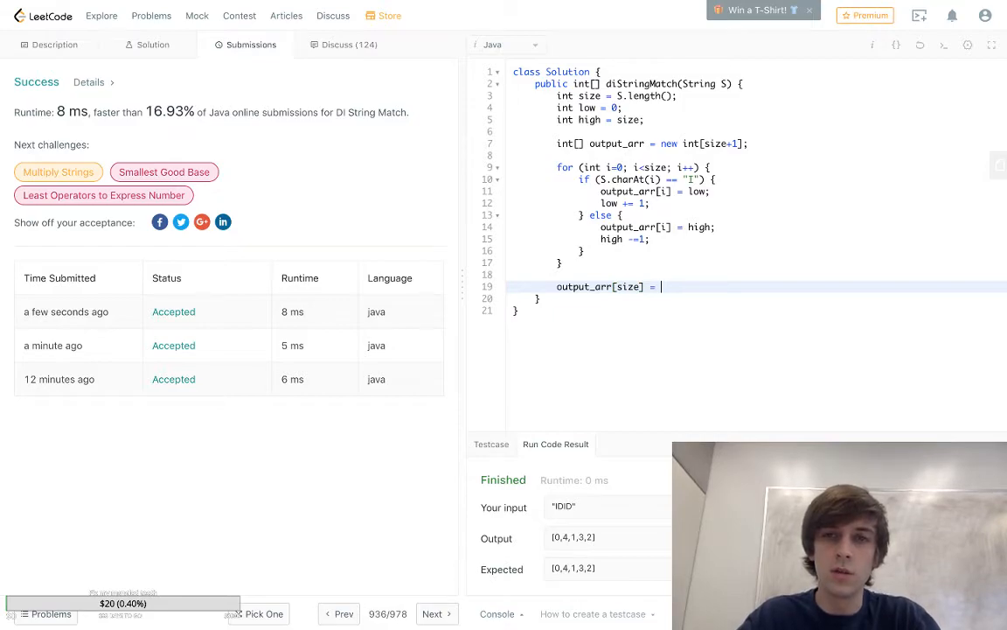
{"action": "type", "text": "low;"}
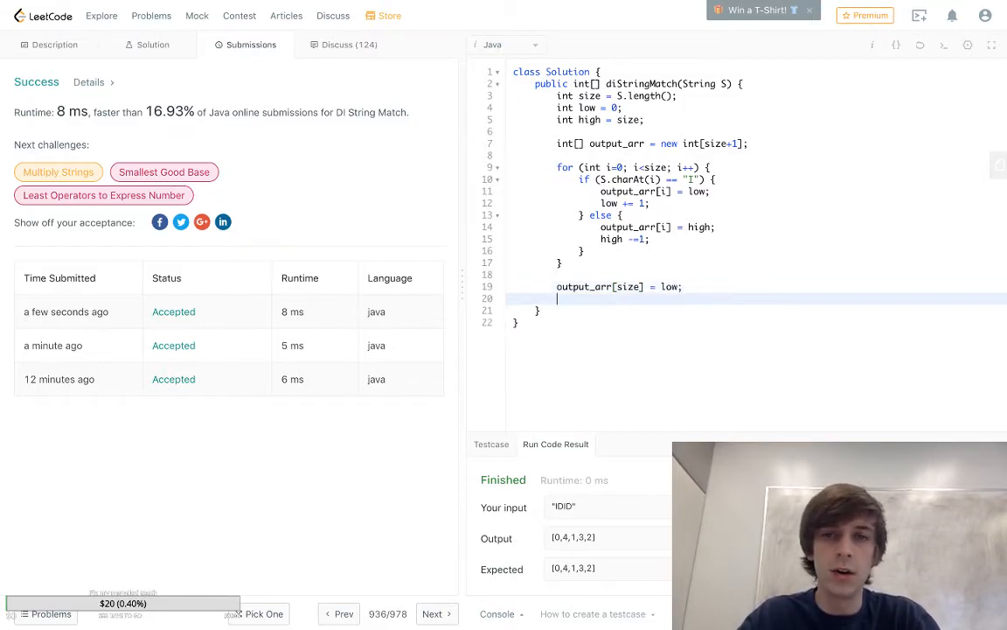
{"action": "type", "text": "return"}
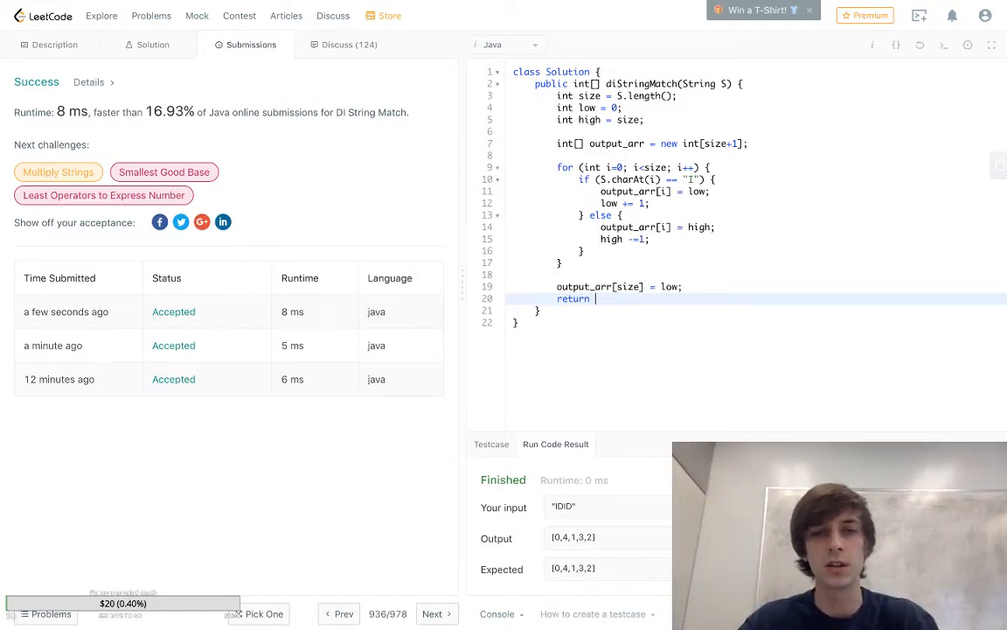
{"action": "type", "text": "output_"}
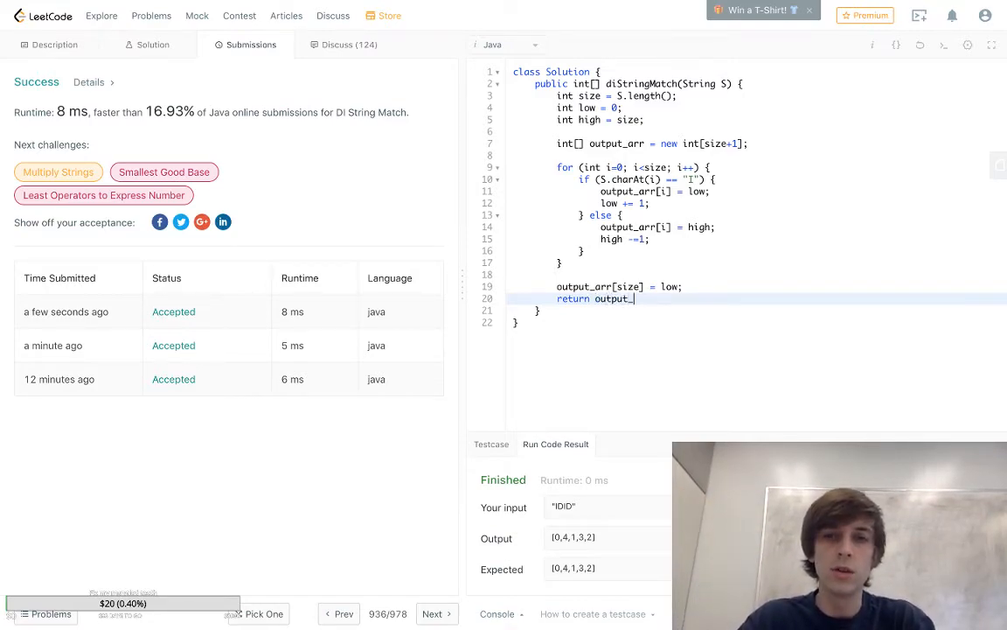